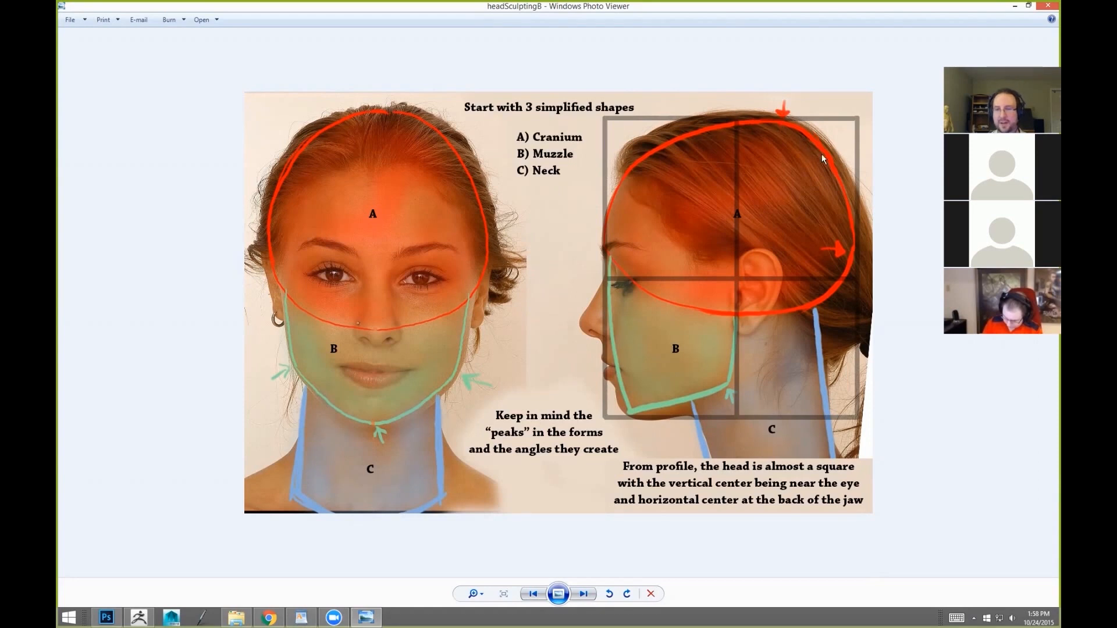
pyautogui.moveTo(797, 130)
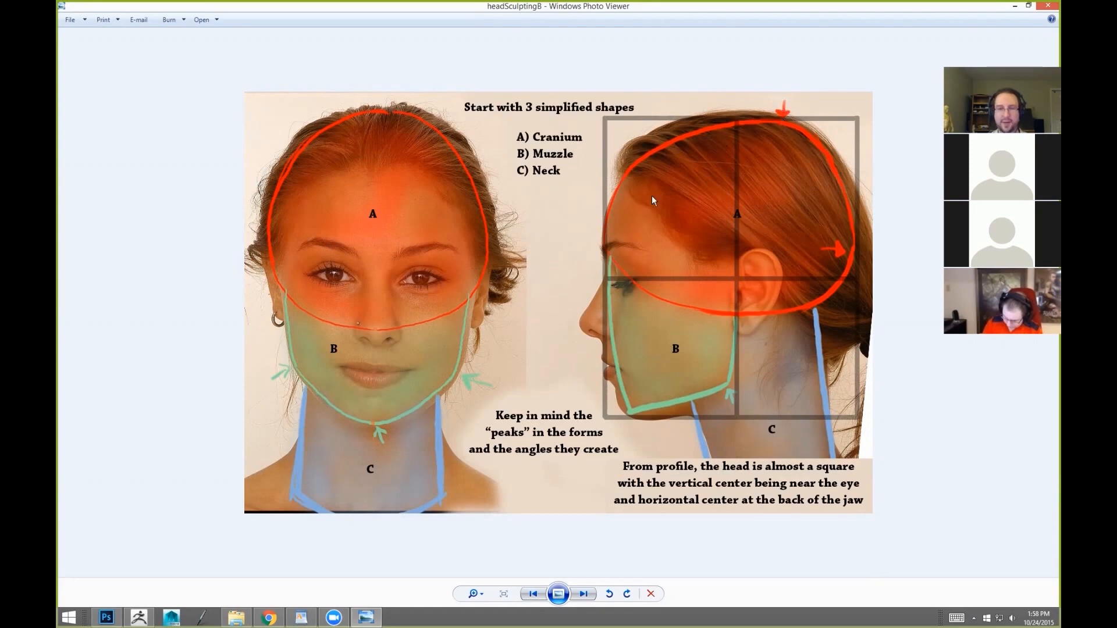
pyautogui.moveTo(373, 162)
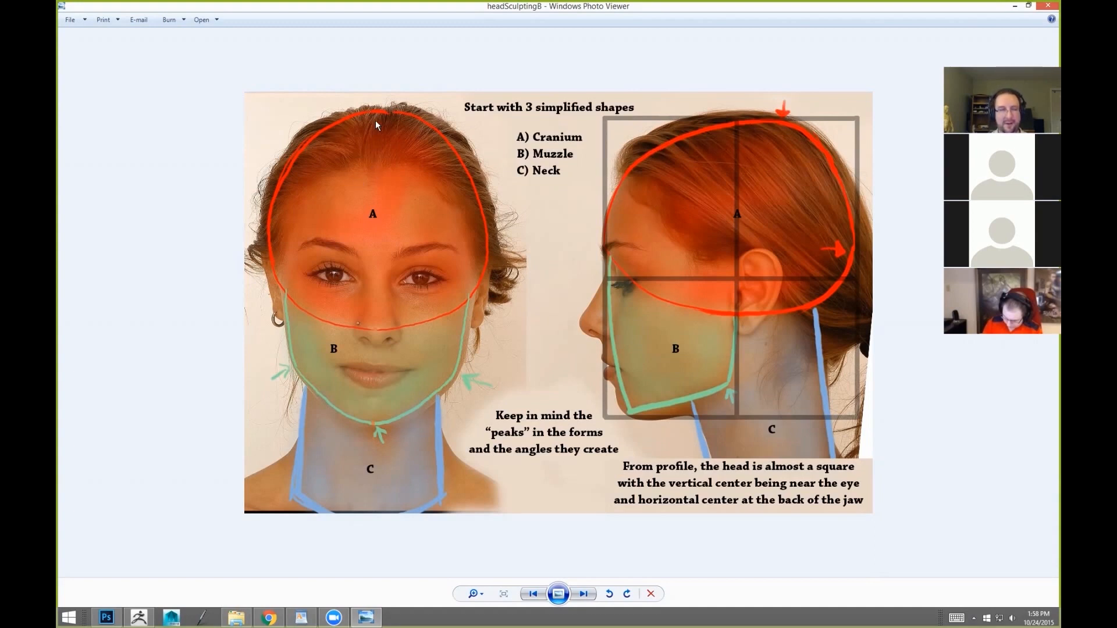
pyautogui.moveTo(675, 154)
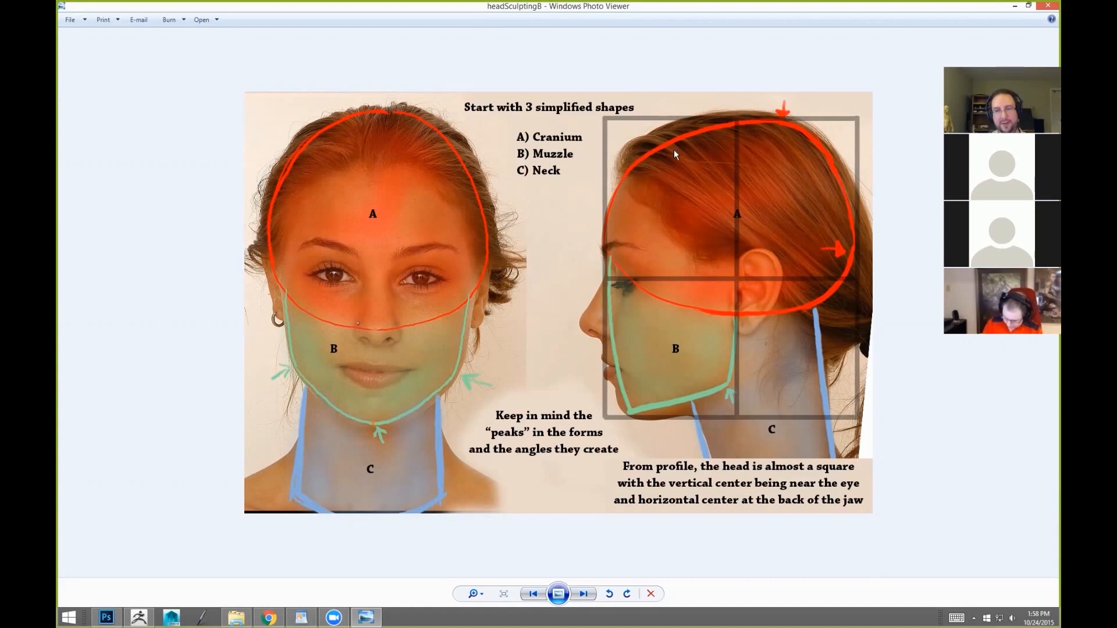
pyautogui.moveTo(778, 126)
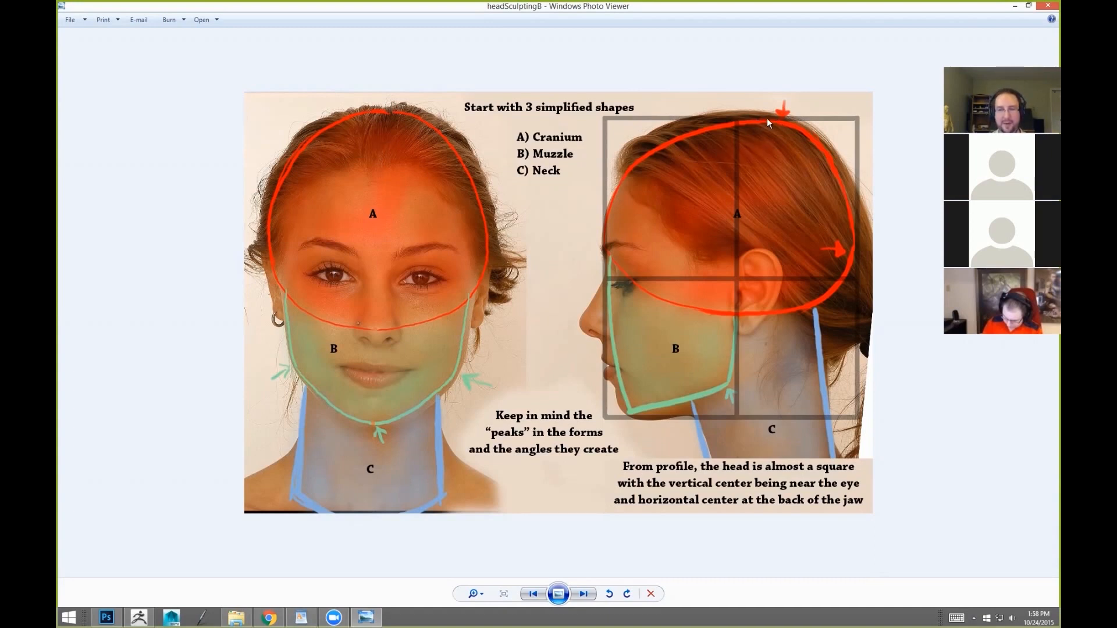
pyautogui.moveTo(735, 169)
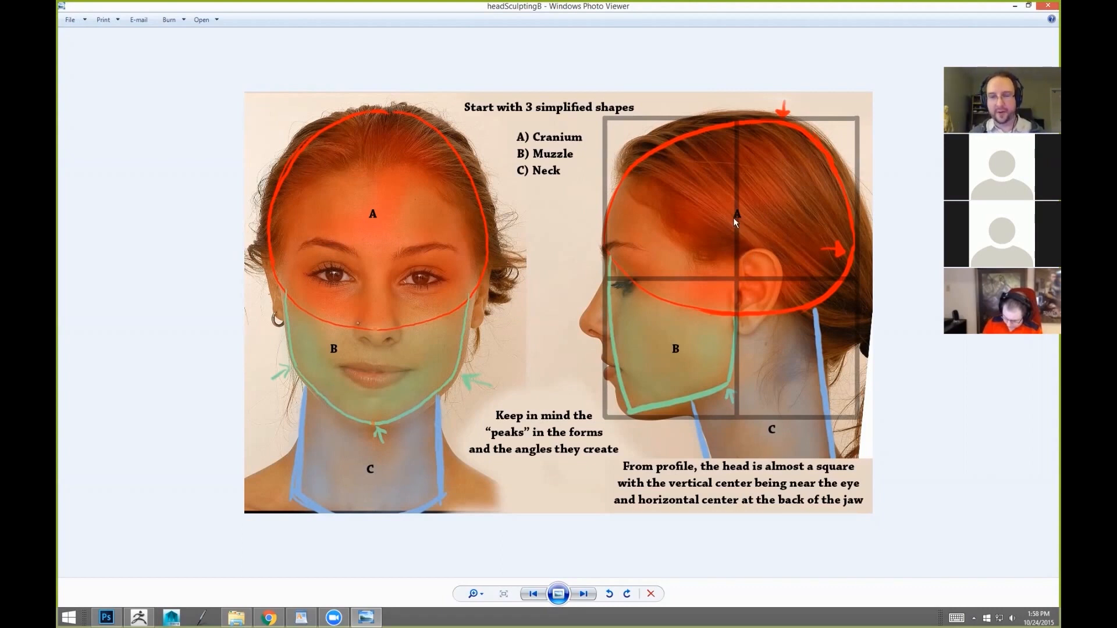
pyautogui.moveTo(600, 238)
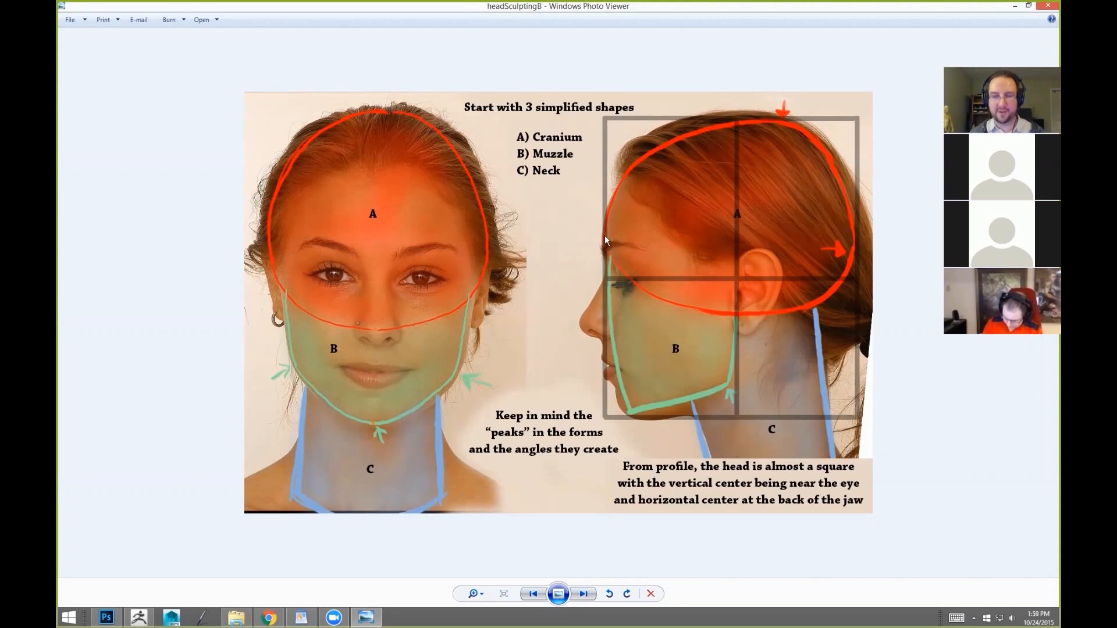
pyautogui.moveTo(631, 396)
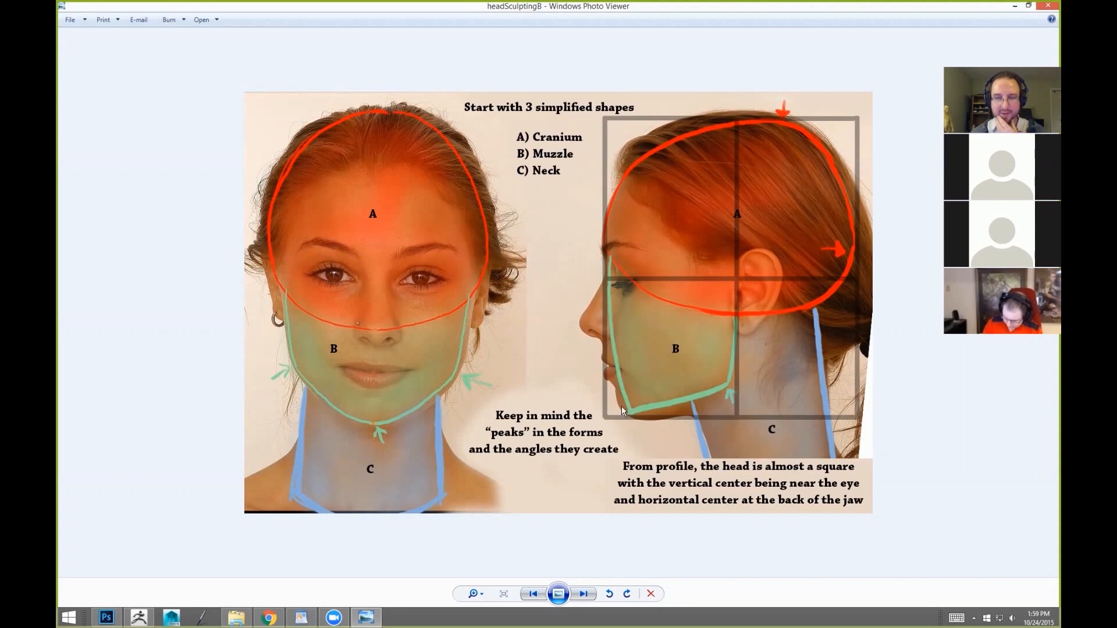
pyautogui.moveTo(690, 389)
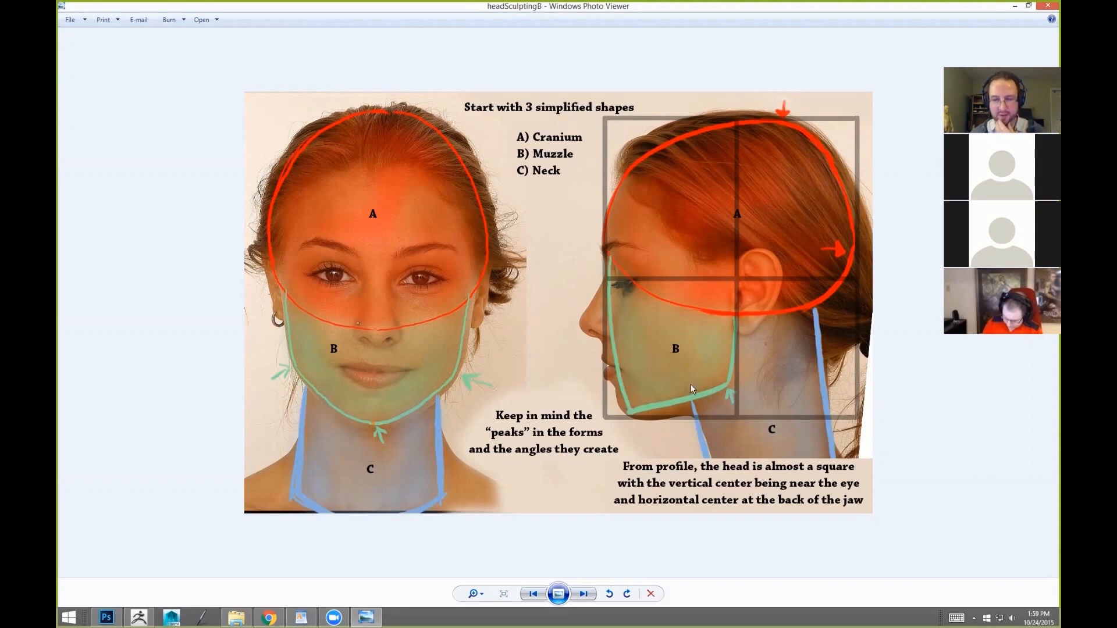
pyautogui.moveTo(619, 295)
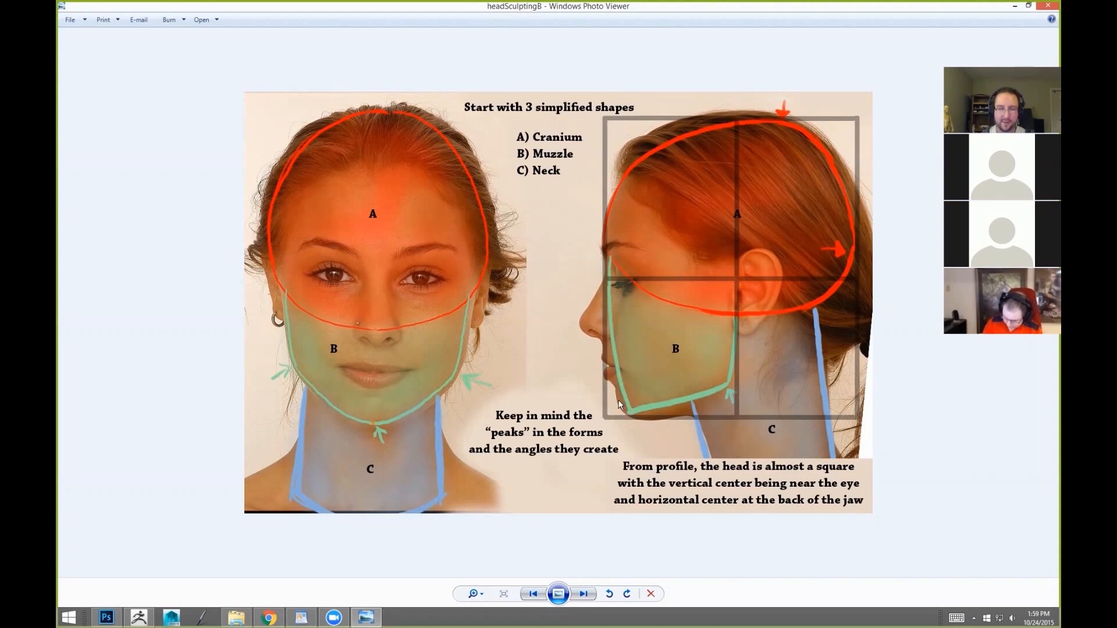
pyautogui.moveTo(614, 269)
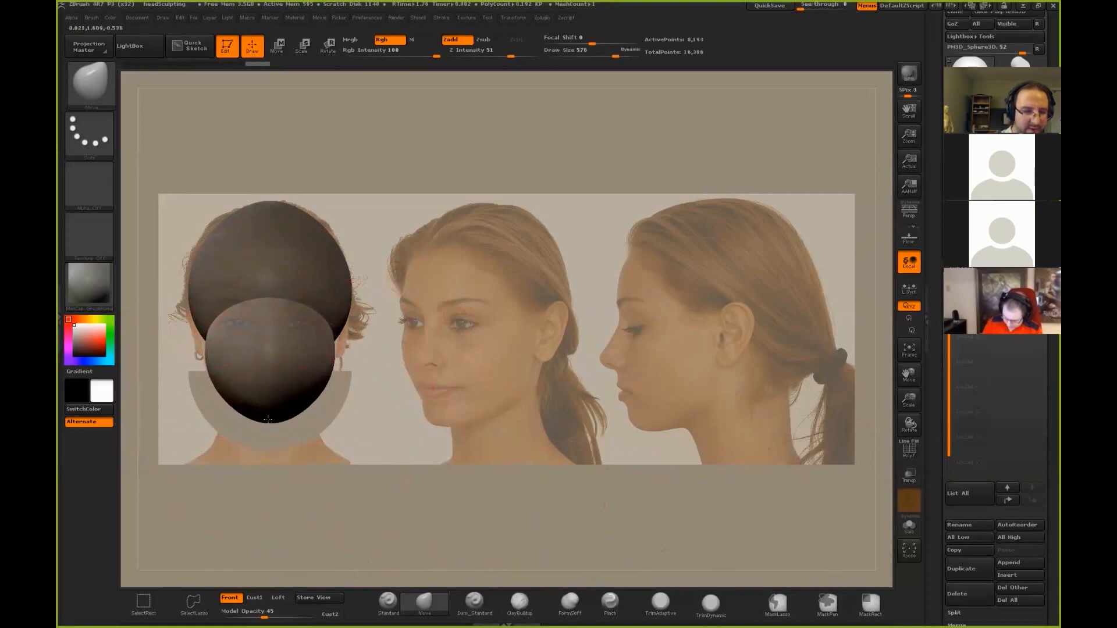
# Orbit the view to inspect the cranium and muzzle spheres from an angle
pyautogui.moveTo(267, 420); pyautogui.dragTo(329, 398)
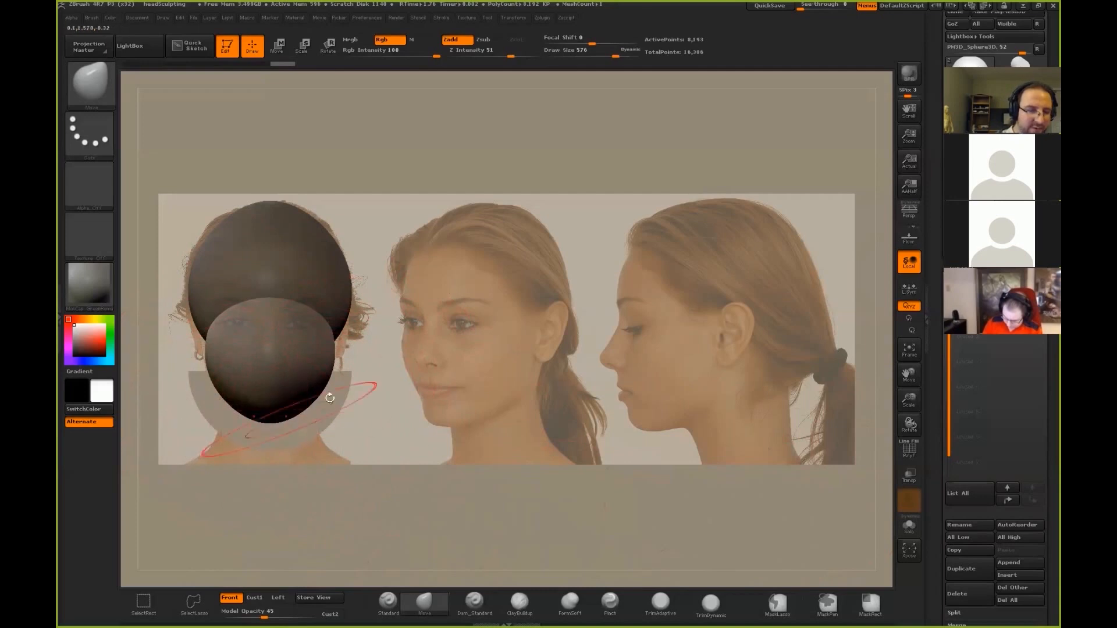
pyautogui.click(230, 596)
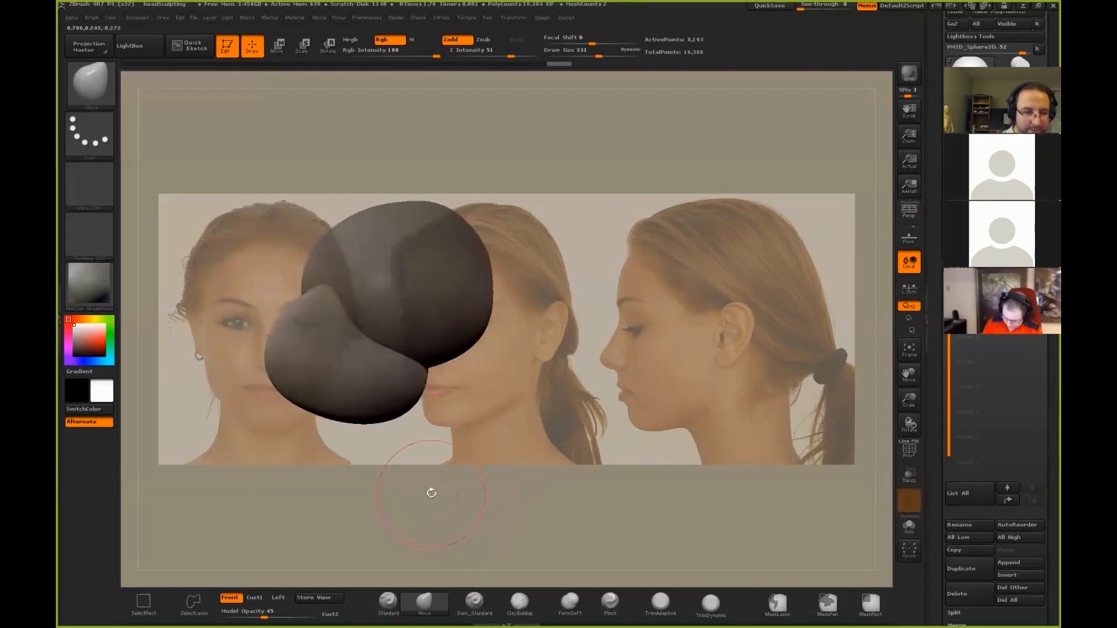
# Switch to the Left view and nudge the head masses toward the side-profile reference
pyautogui.click(278, 597)
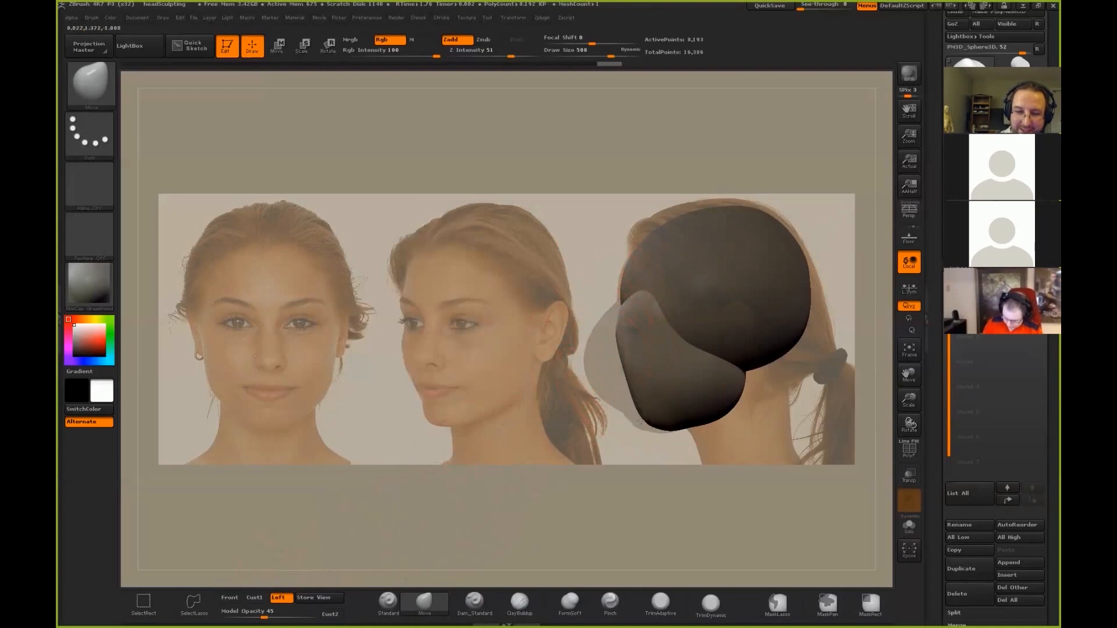
pyautogui.click(279, 597)
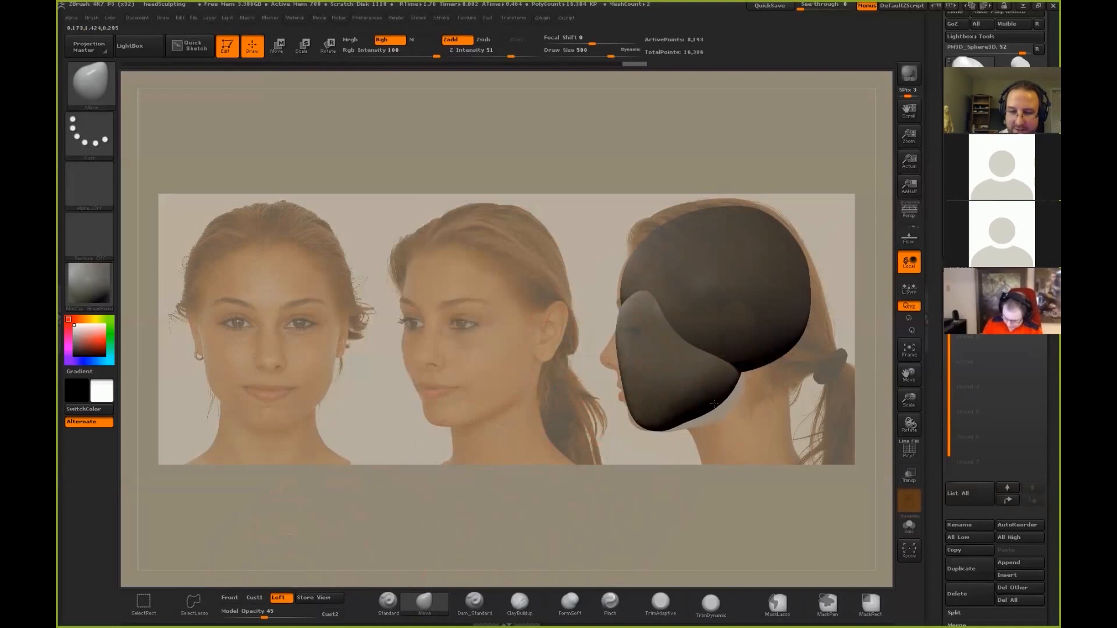
pyautogui.moveTo(712, 399); pyautogui.dragTo(723, 410)
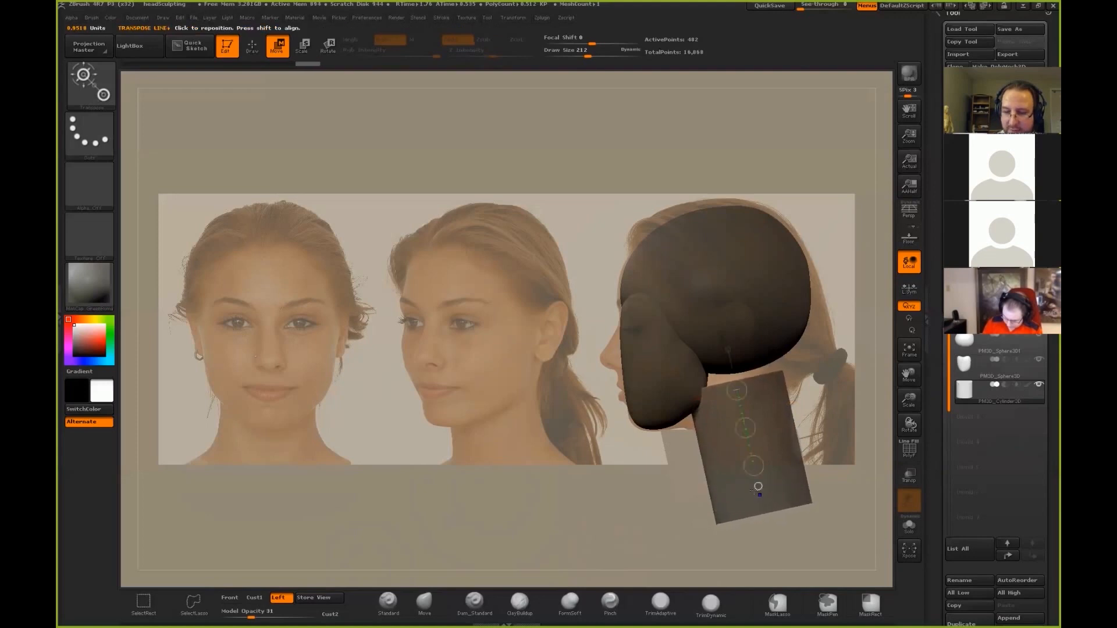
# Drag the neck cylinder upward to sit under the jaw
pyautogui.moveTo(758, 486); pyautogui.dragTo(758, 409)
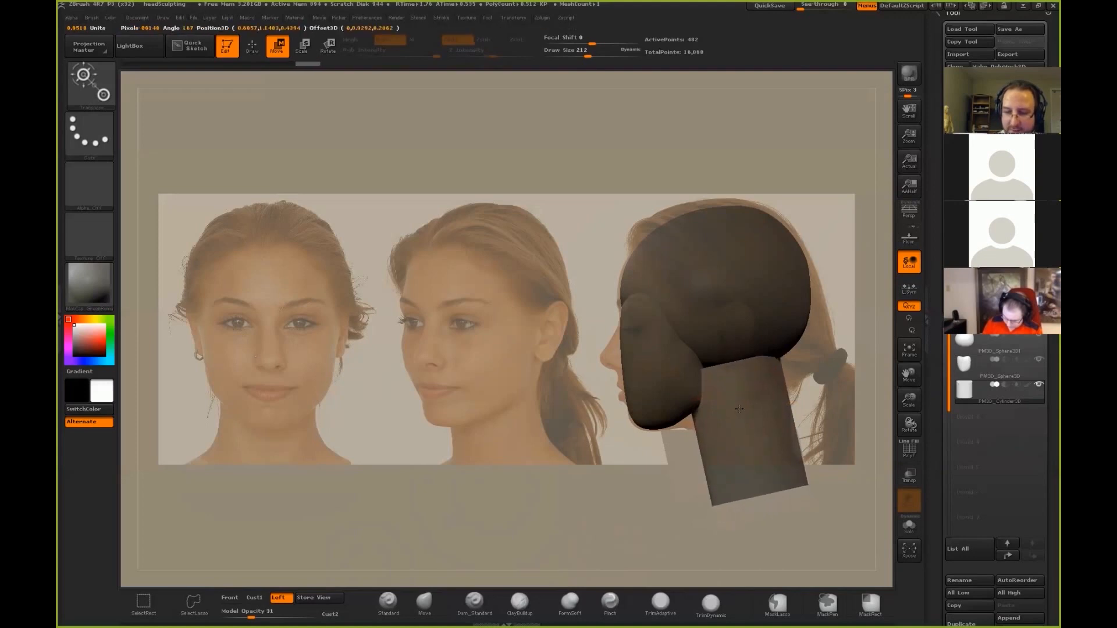